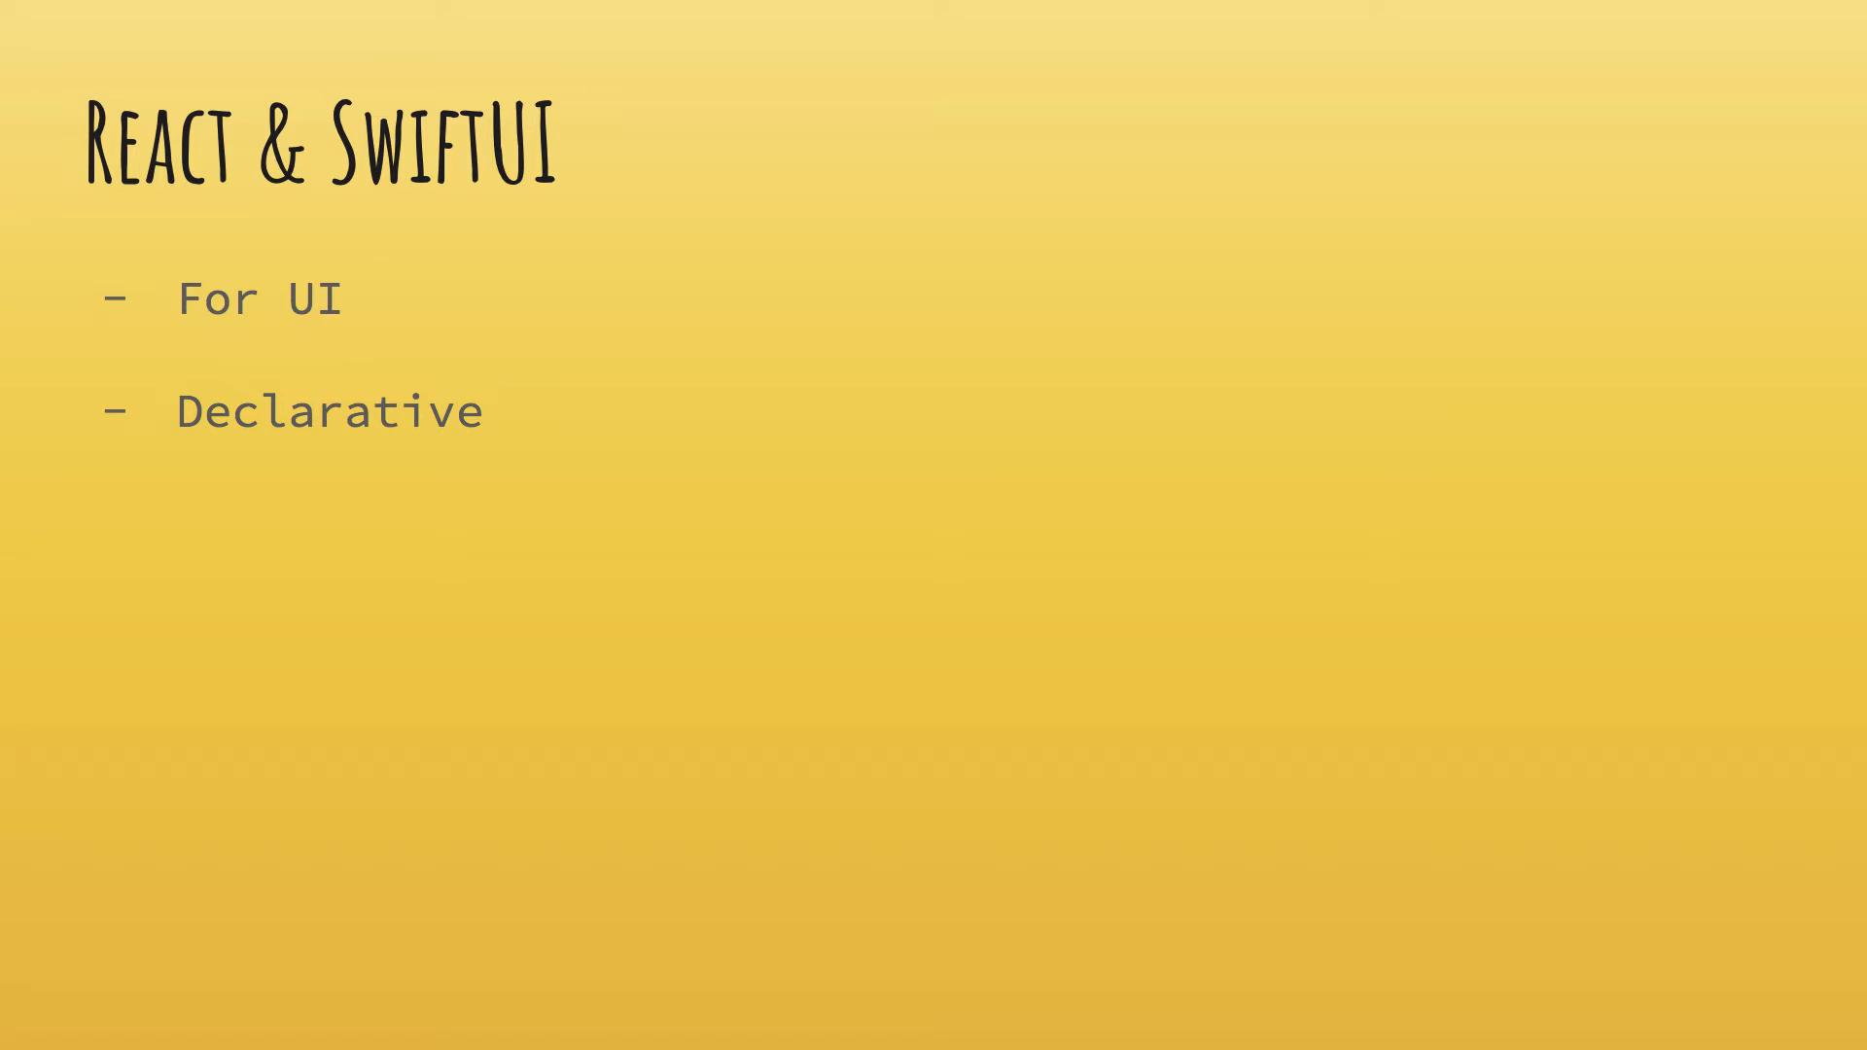
# - Reveal the 'Hot? Reloading' point and reach the React Components/JSX versus SwiftUI slide
pyautogui.write('Hot? Reloading')
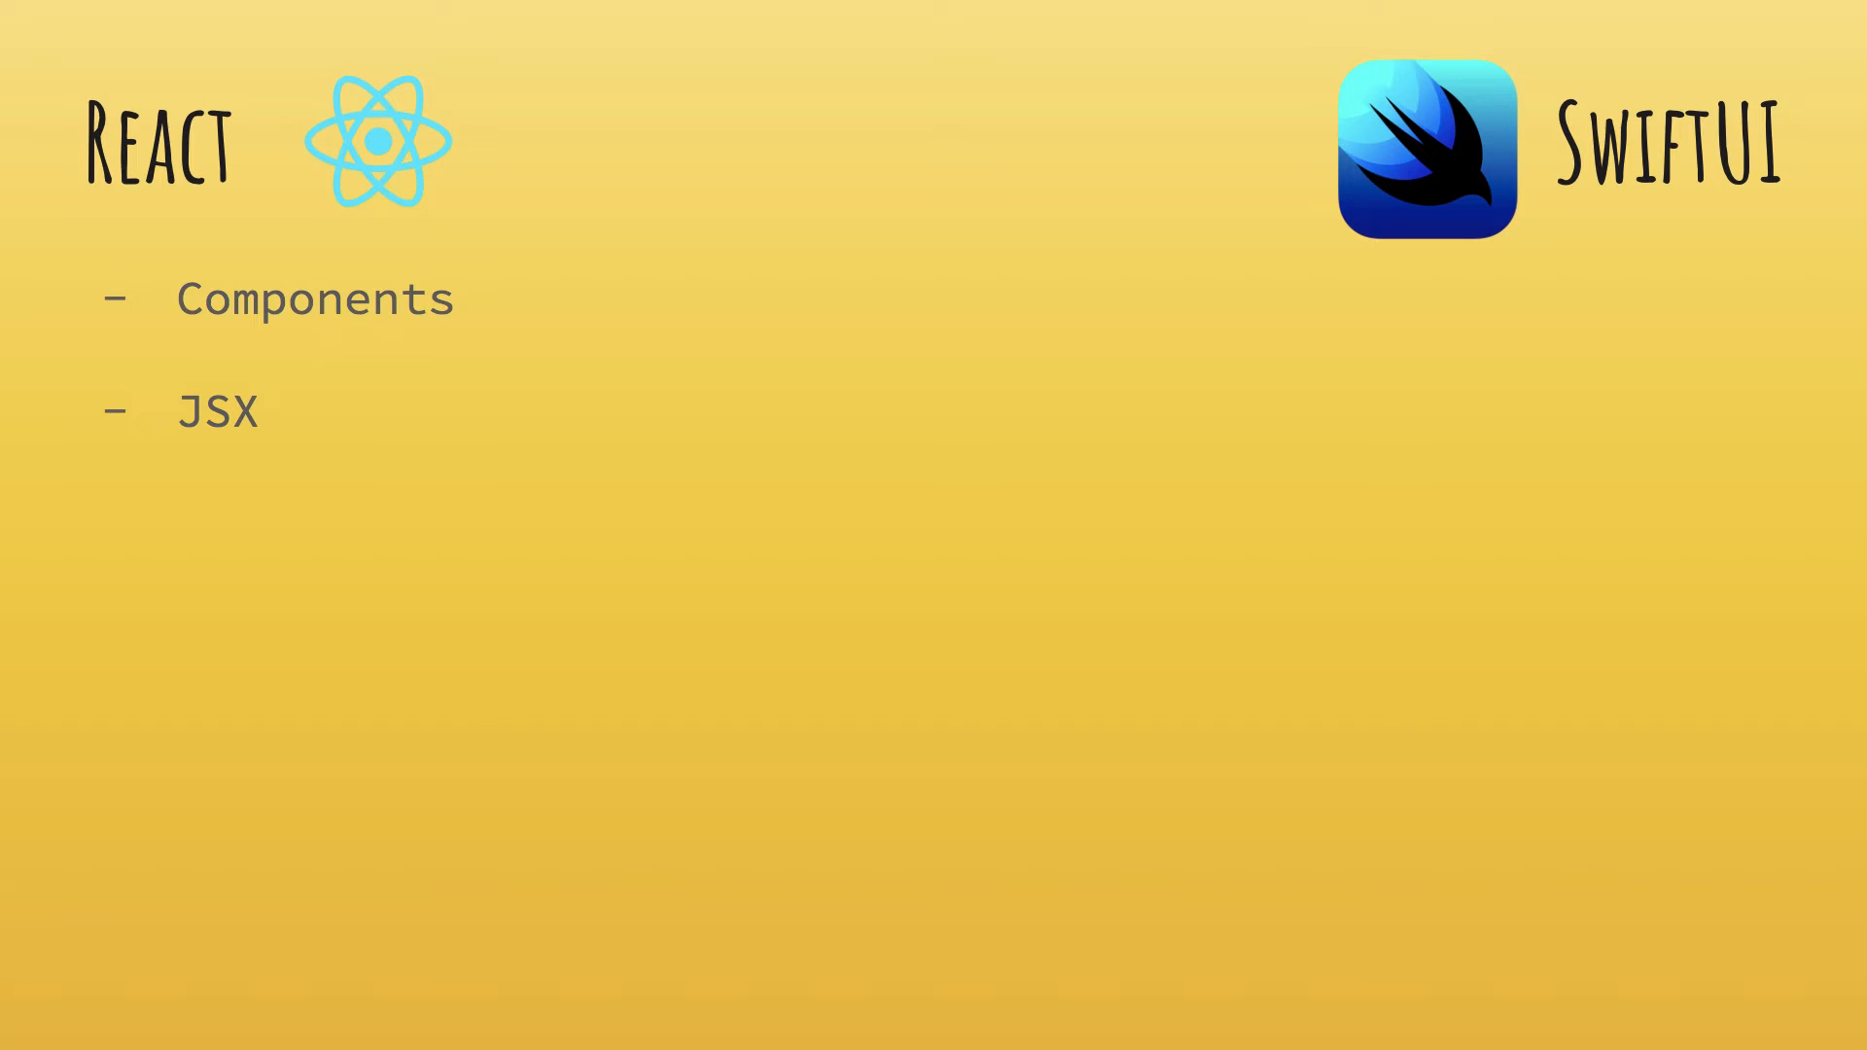
# - Finish the comparison with 'Has React Native' and advance to the closing SwiftUI slide
pyautogui.write('Has React Native')
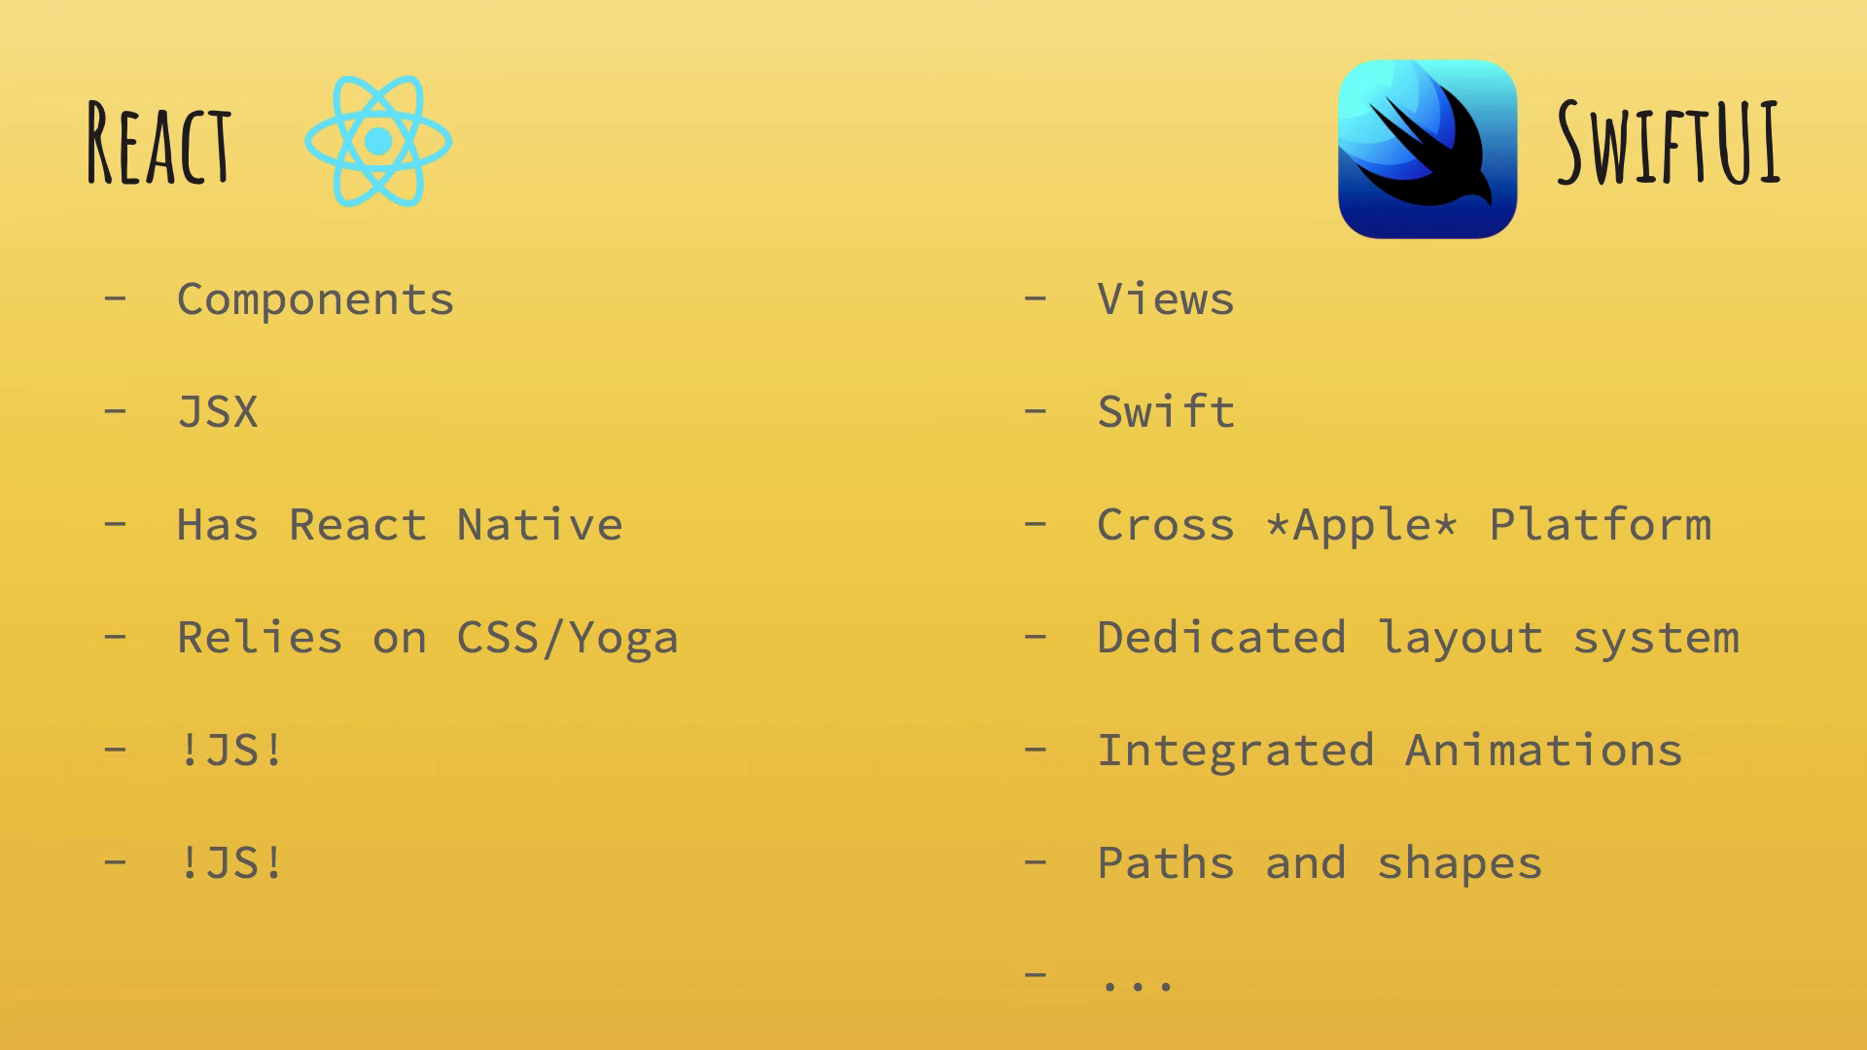
pyautogui.press('Right')
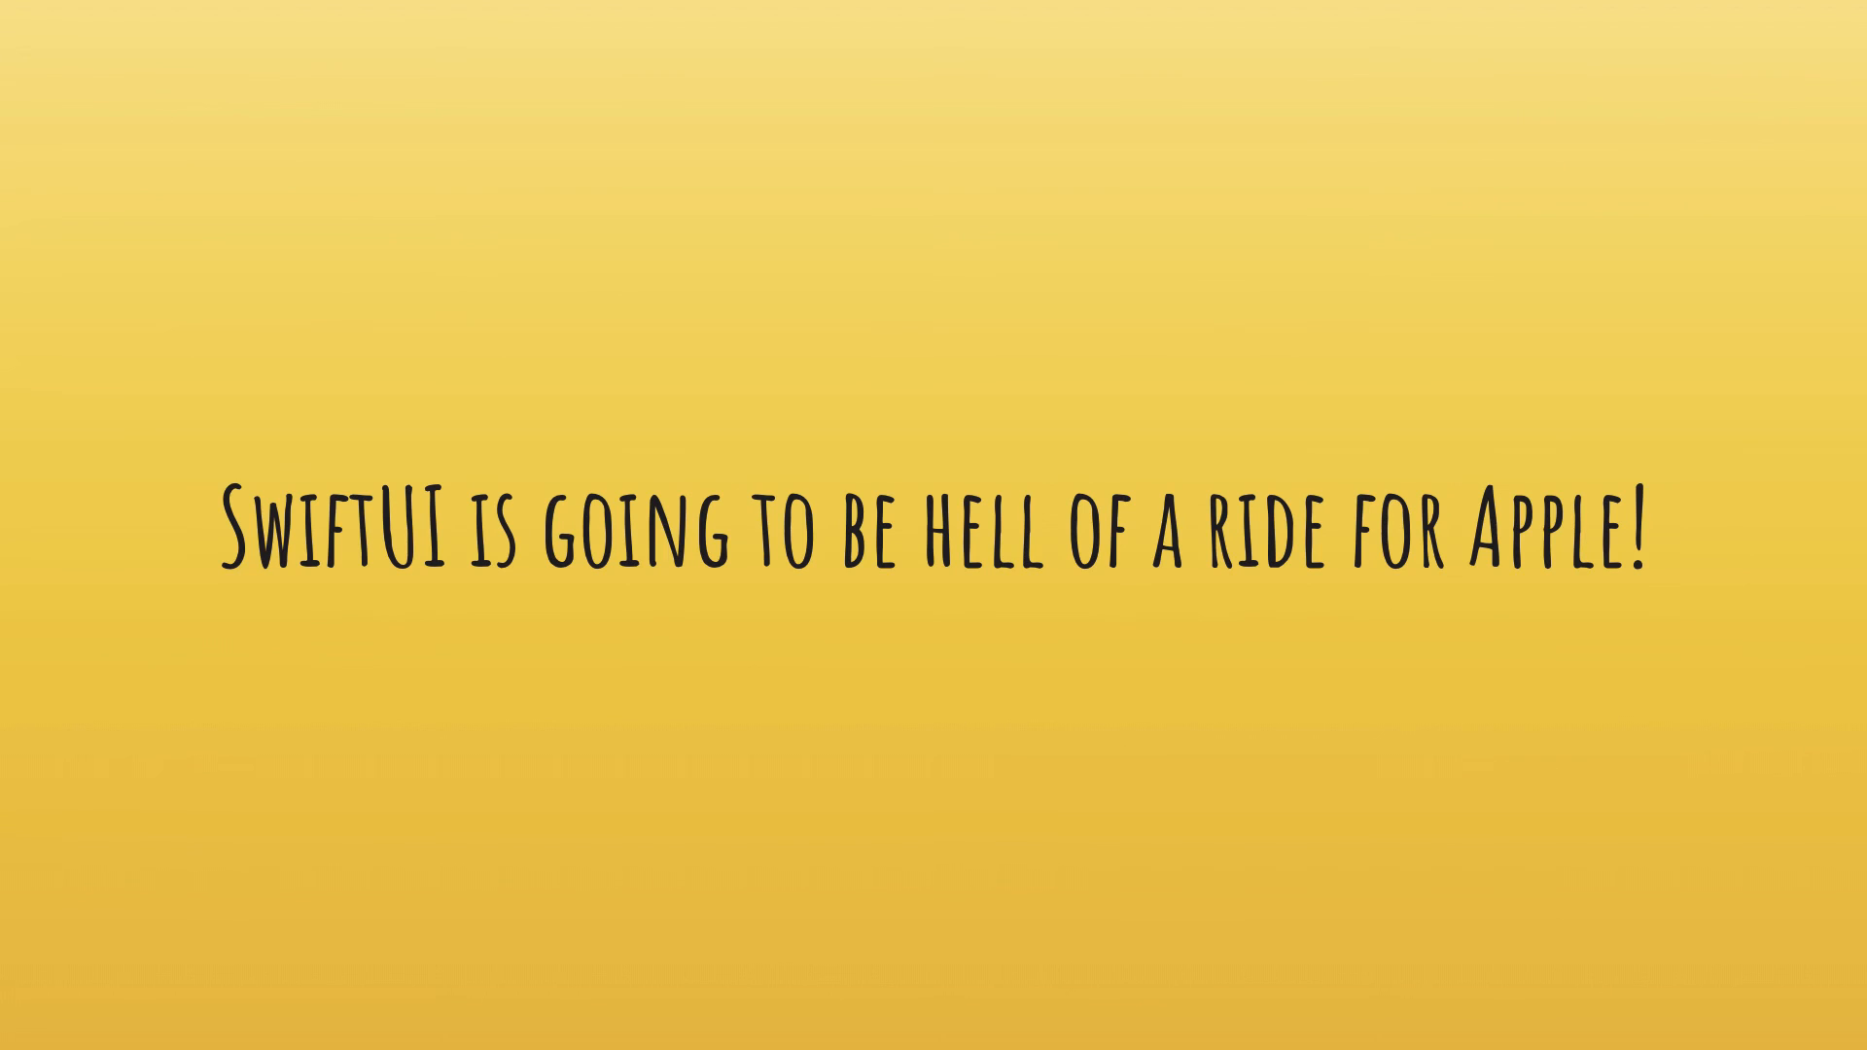